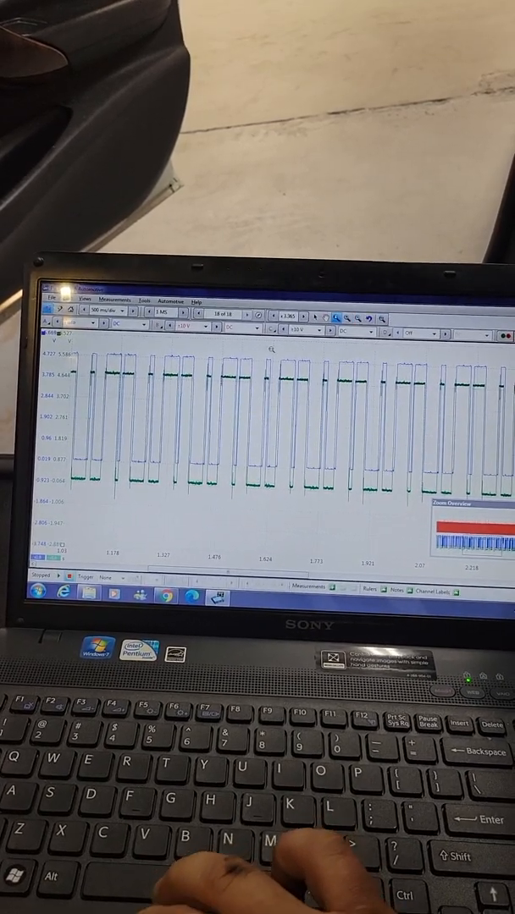
Stop the PicoScope capture to freeze the cam/crank square-wave signal.
click(264, 326)
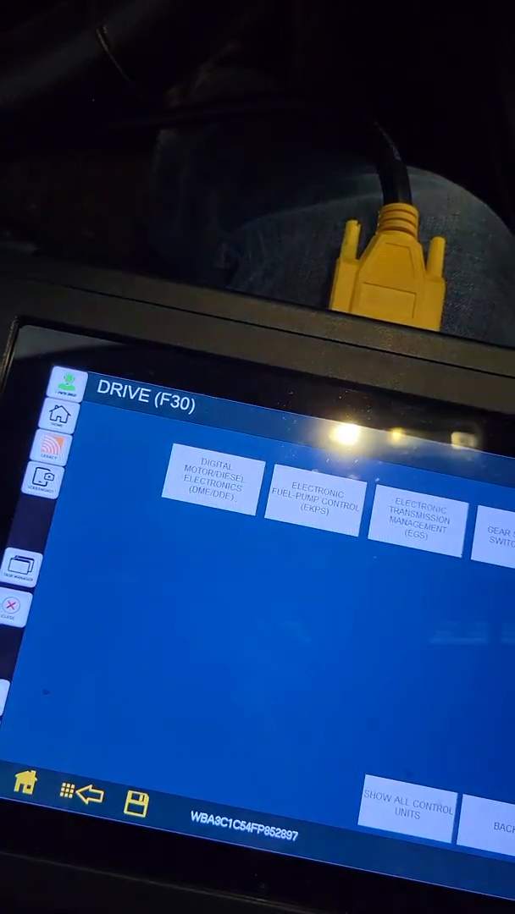
Go back from the Drive list to the 3 Series F30/F31/F35/F80 category menu.
click(85, 796)
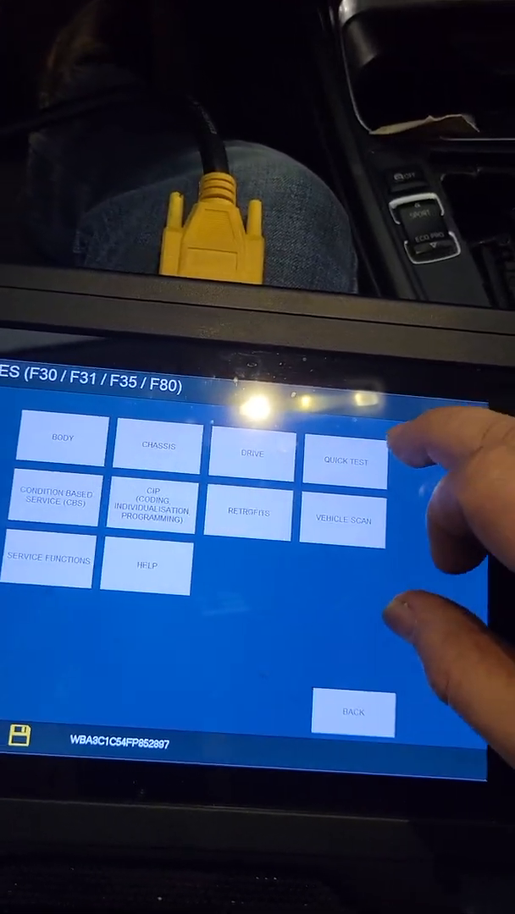
click(344, 461)
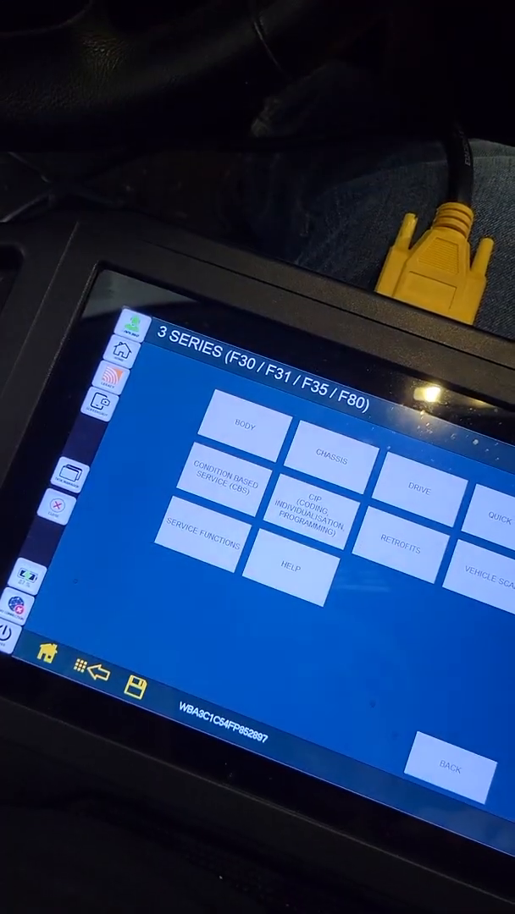
Open Drive, then DME, then Fault Codes to read fault 10B101.
click(419, 482)
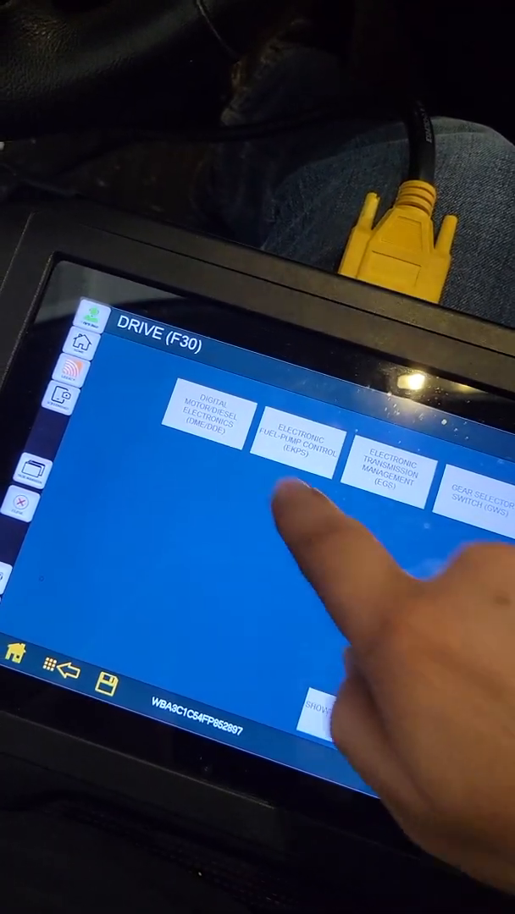
click(206, 421)
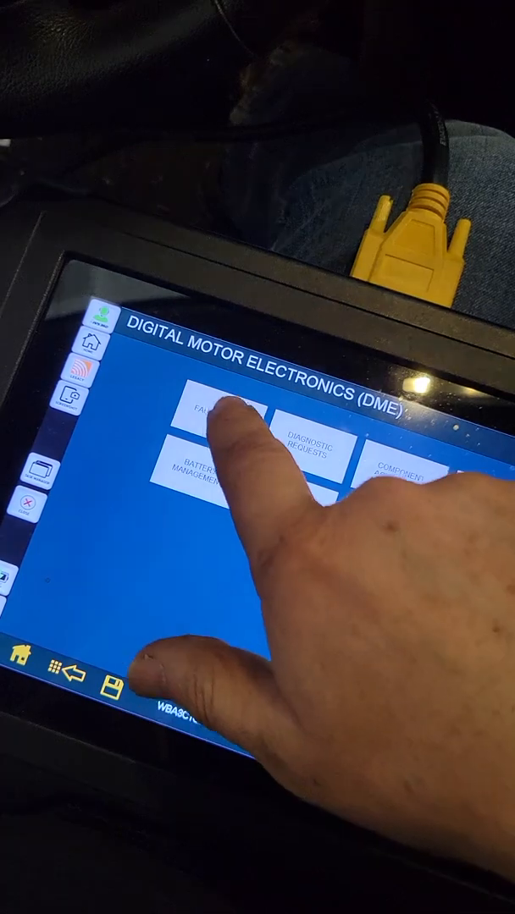
click(211, 415)
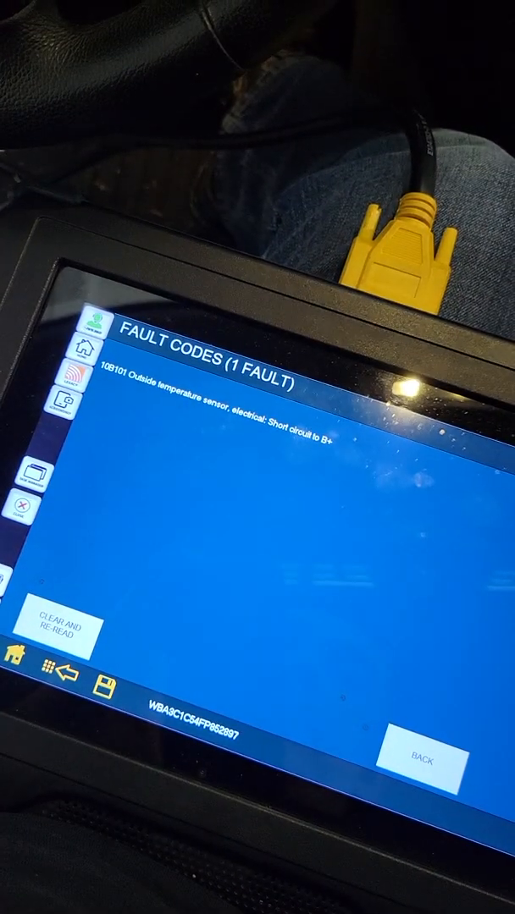